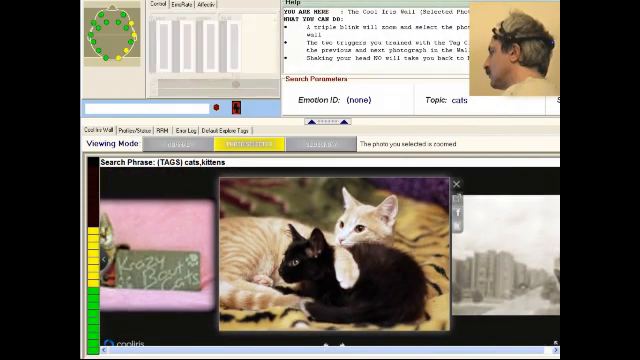
Step: Switch the cats and kittens results to Slideshow viewing mode with emotion meters shown
{"action": "left_click", "coordinate": [312, 144]}
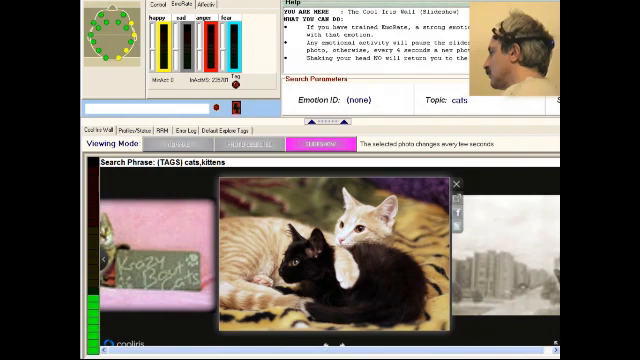